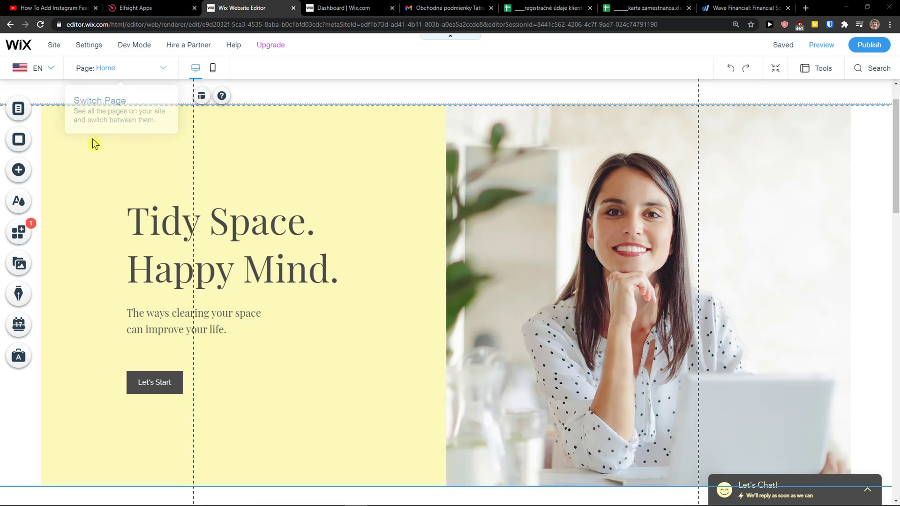
Step: Follow the elfsight.com referral link in the tutorial video's description
{"action": "left_click", "coordinate": [51, 8]}
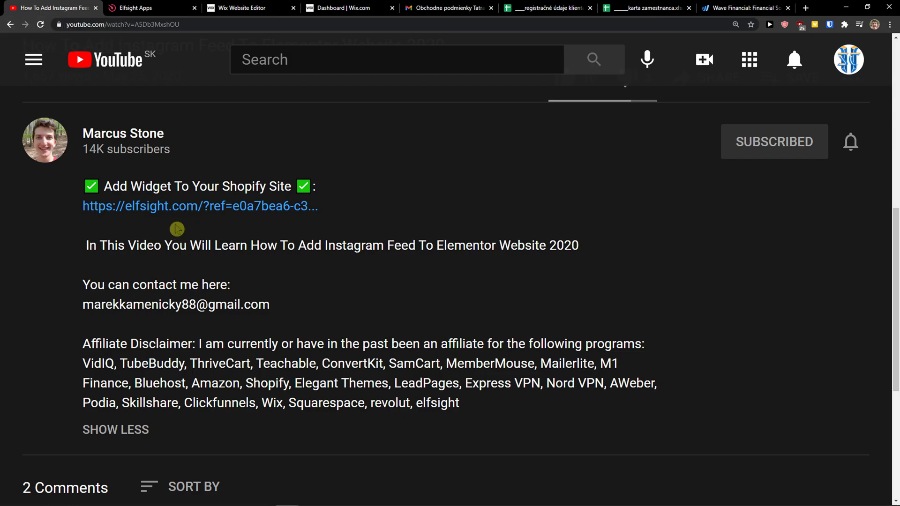
{"action": "left_click", "coordinate": [200, 206]}
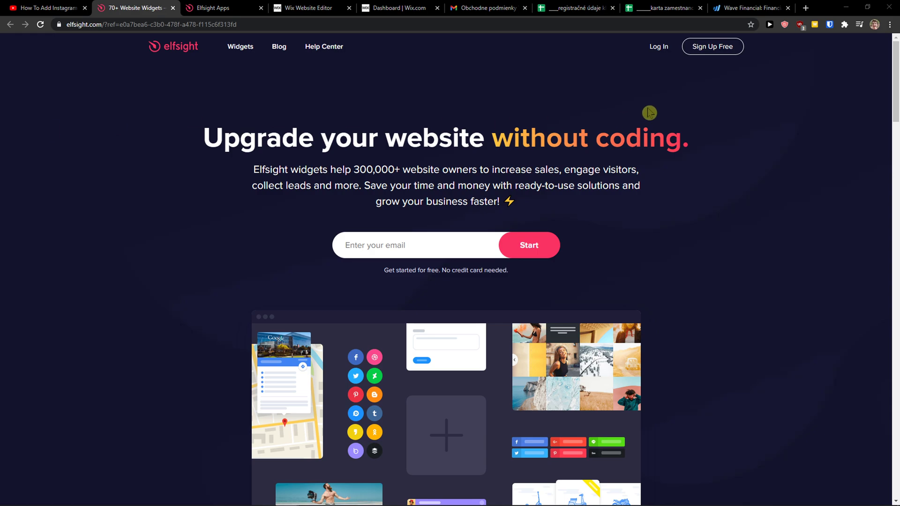
Step: Log in to Elfsight, search 'facebook' and pick the Facebook Reviews app
{"action": "left_click", "coordinate": [712, 47]}
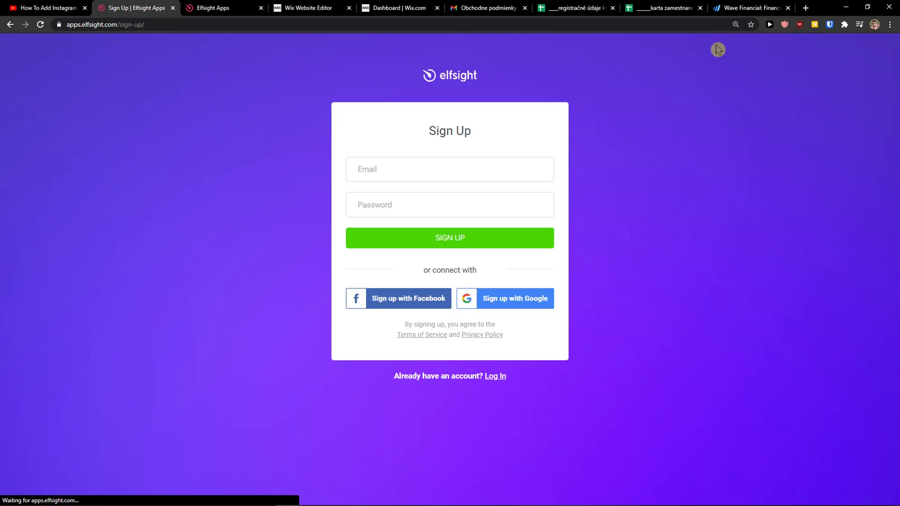
{"action": "left_click", "coordinate": [450, 169]}
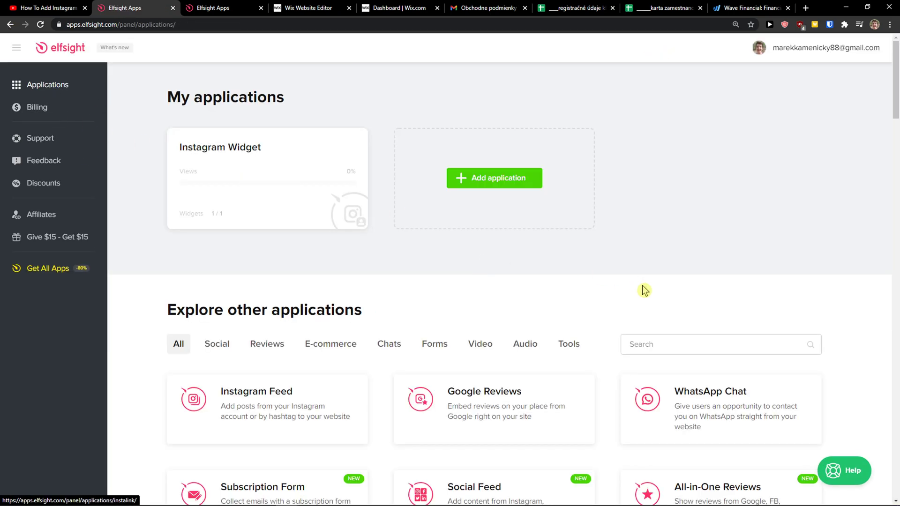
{"action": "type", "text": "facebook"}
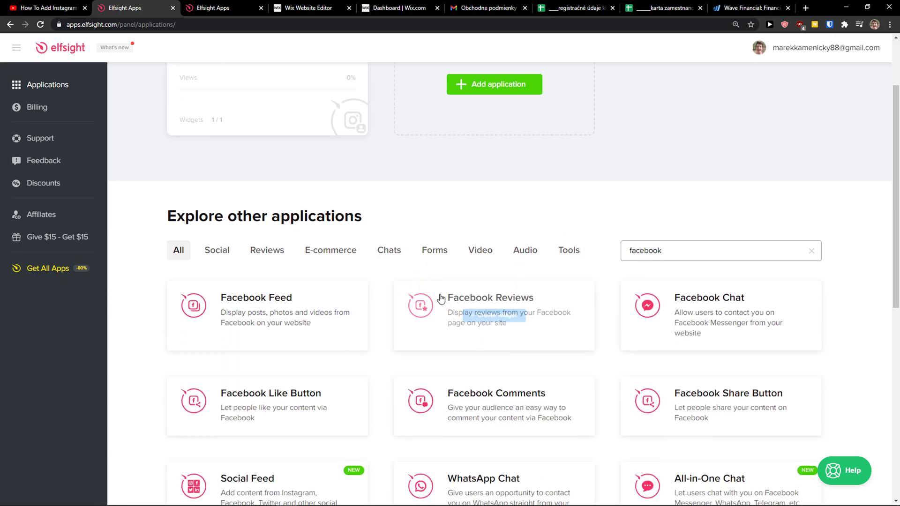
{"action": "left_click", "coordinate": [491, 297]}
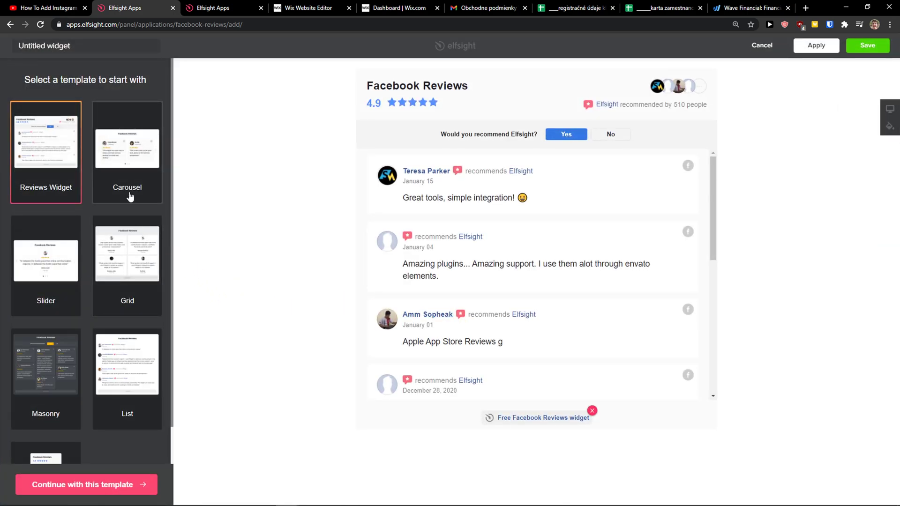
Step: Preview the Slider template, then continue with the Reviews Widget template
{"action": "left_click", "coordinate": [45, 262]}
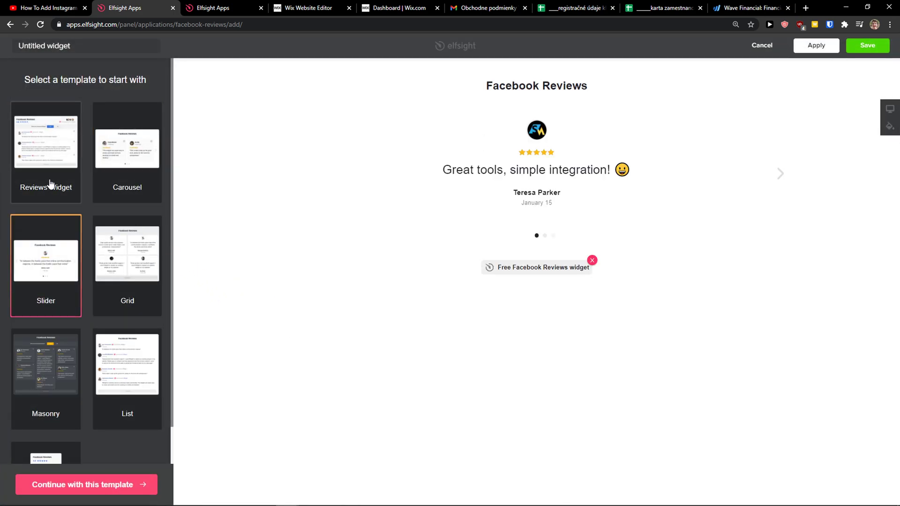
{"action": "left_click", "coordinate": [45, 152]}
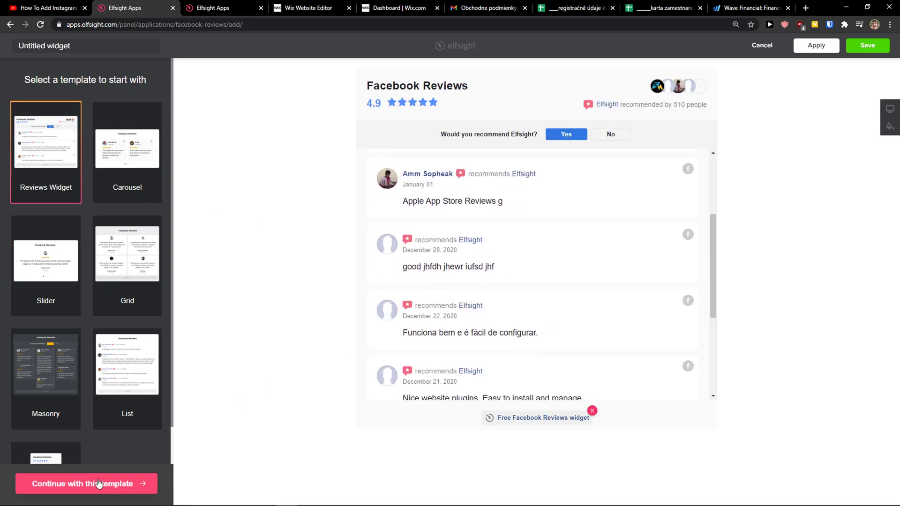
{"action": "left_click", "coordinate": [85, 484]}
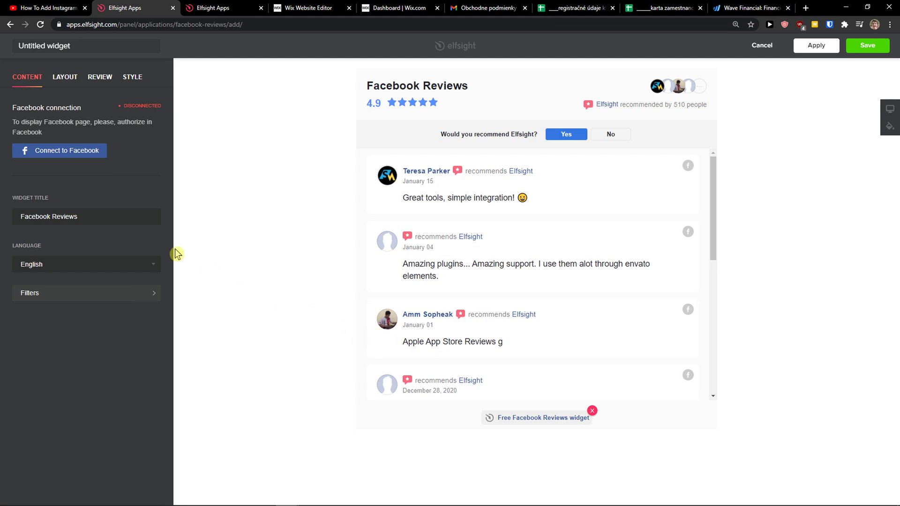
{"action": "mouse_move", "coordinate": [60, 99]}
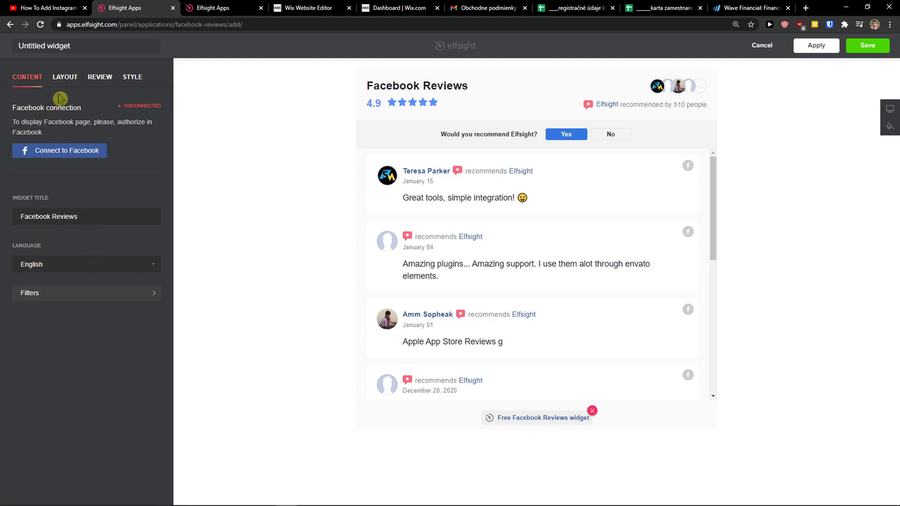
Step: Set Number of reviews displayed to 3, then review the Layout and Review settings
{"action": "left_click", "coordinate": [87, 293]}
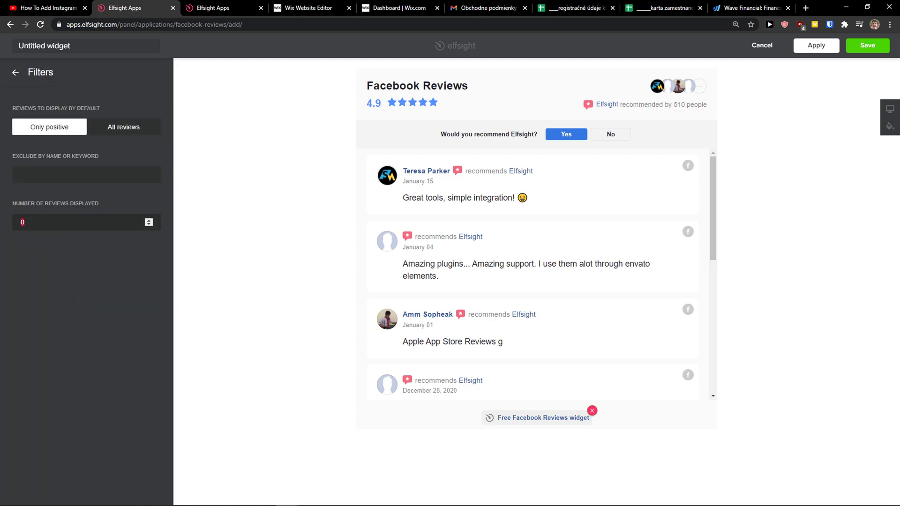
{"action": "type", "text": "3"}
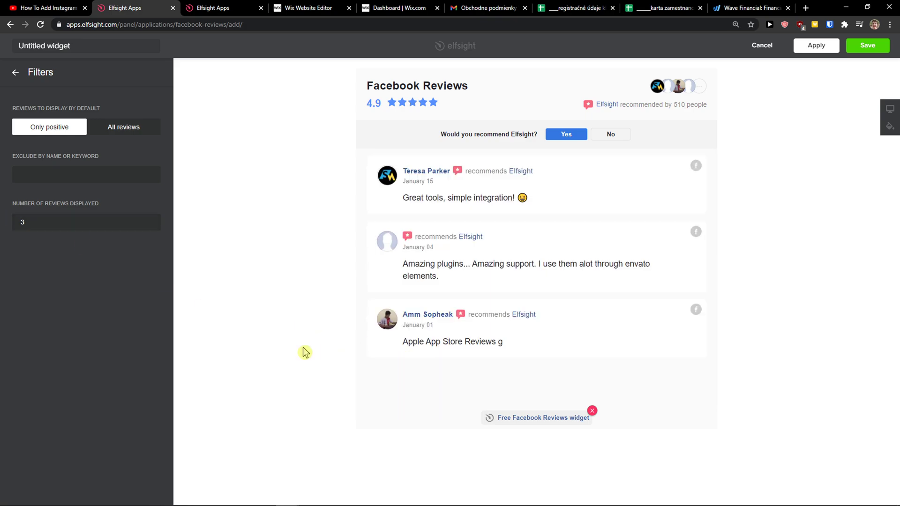
{"action": "left_click", "coordinate": [16, 72]}
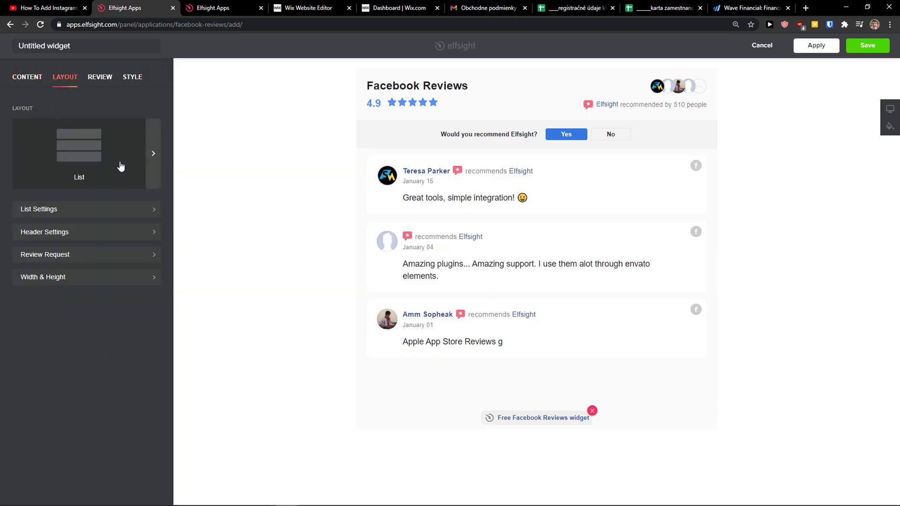
{"action": "left_click", "coordinate": [100, 77]}
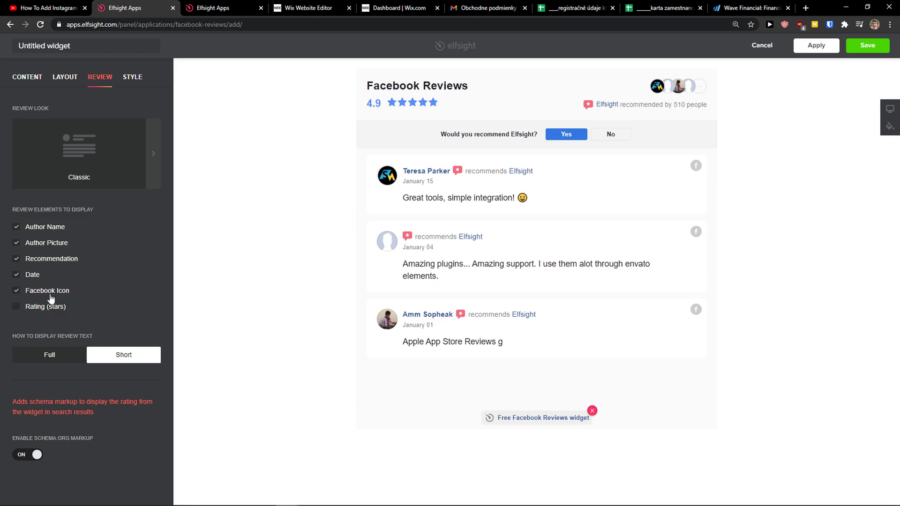
{"action": "mouse_move", "coordinate": [98, 142]}
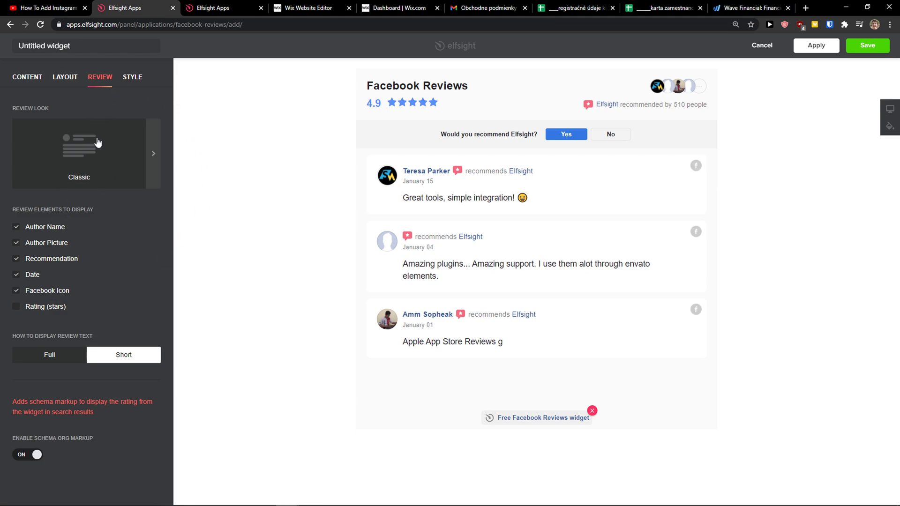
{"action": "left_click", "coordinate": [867, 46]}
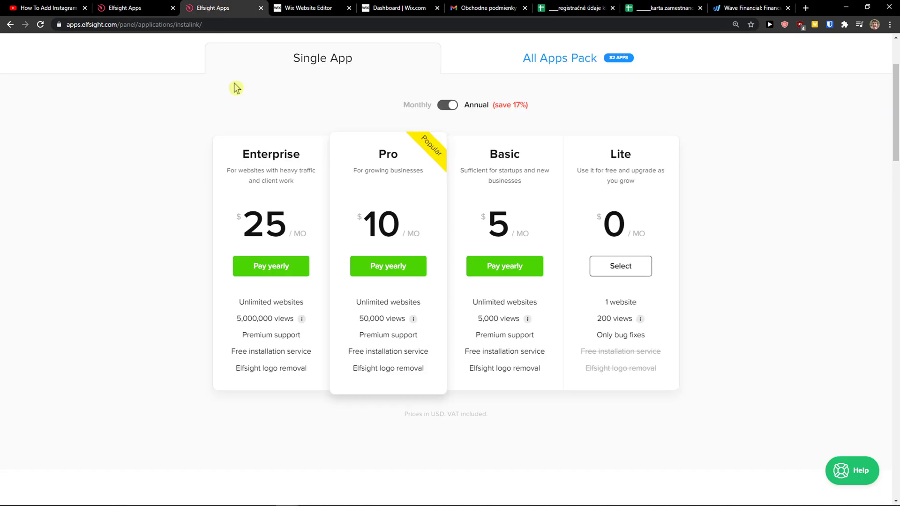
{"action": "mouse_move", "coordinate": [716, 242]}
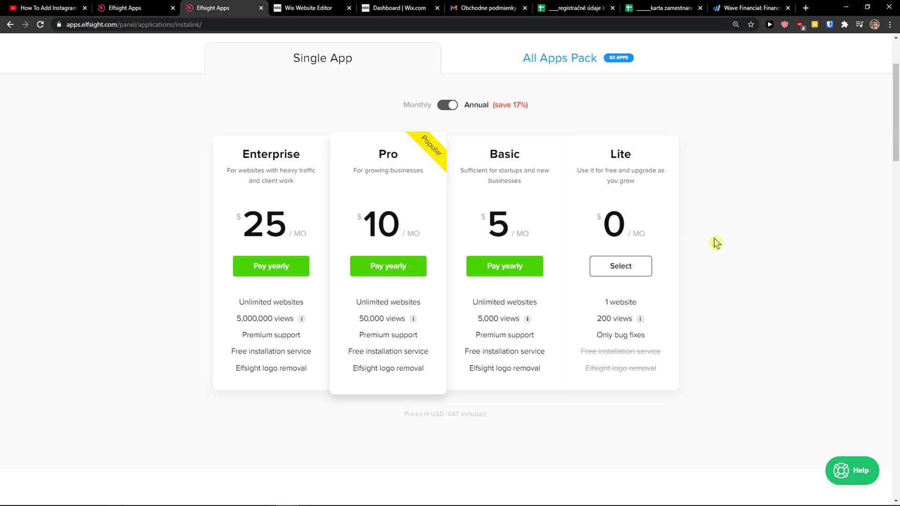
{"action": "mouse_move", "coordinate": [705, 241]}
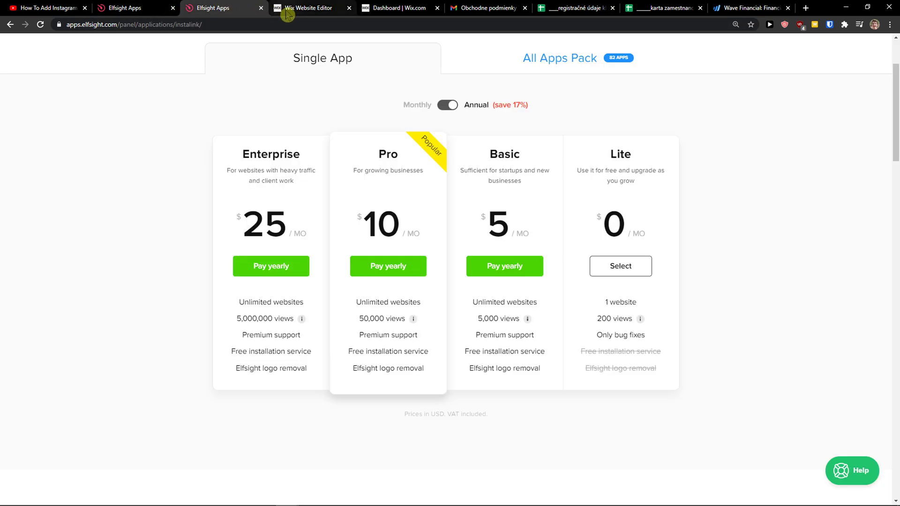
Step: Switch from the Elfsight pricing tab to the Wix Website Editor tab
{"action": "left_click", "coordinate": [306, 8]}
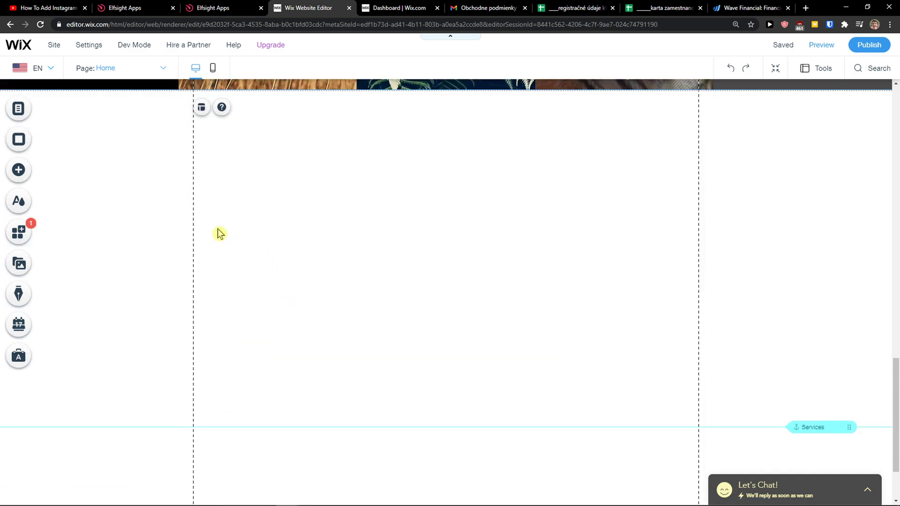
Step: Place an HTML embed element, enlarge it across the section, and open its code settings
{"action": "left_click", "coordinate": [18, 169]}
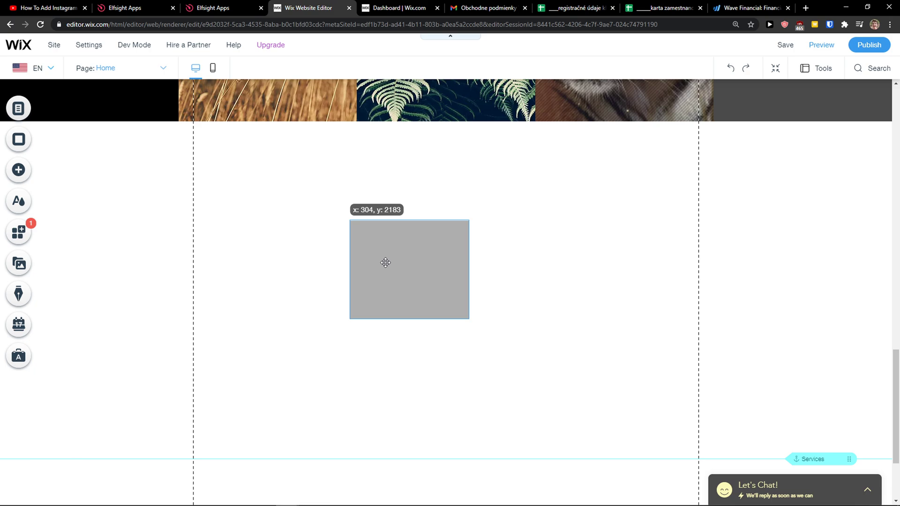
{"action": "left_click_drag", "start_coordinate": [468, 319], "coordinate": [683, 445]}
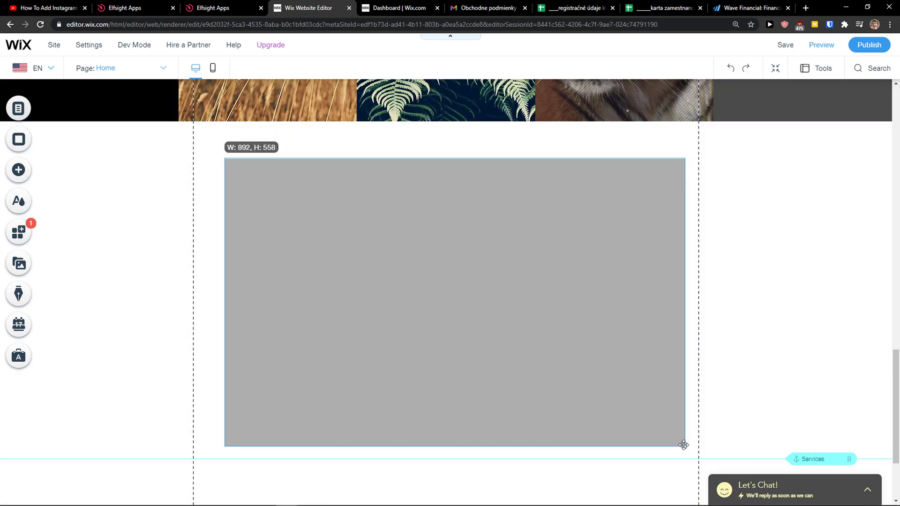
{"action": "left_click", "coordinate": [453, 298]}
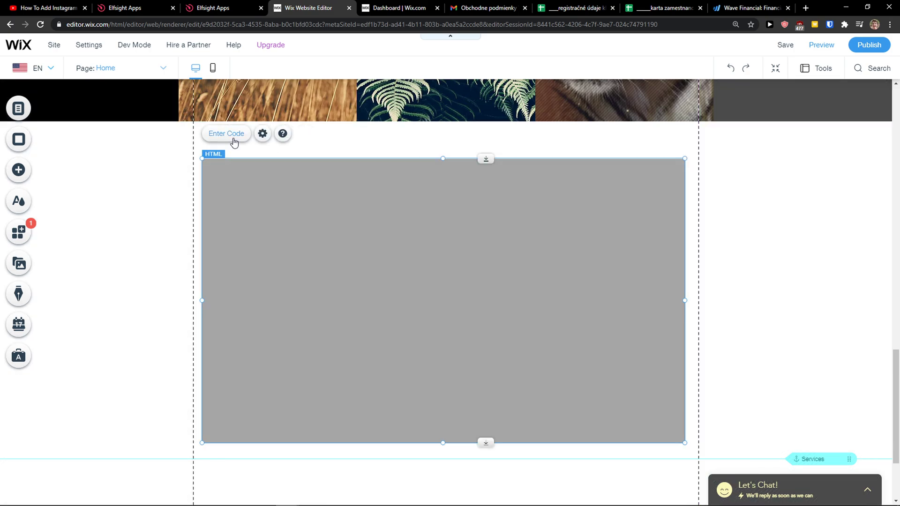
{"action": "left_click", "coordinate": [262, 134]}
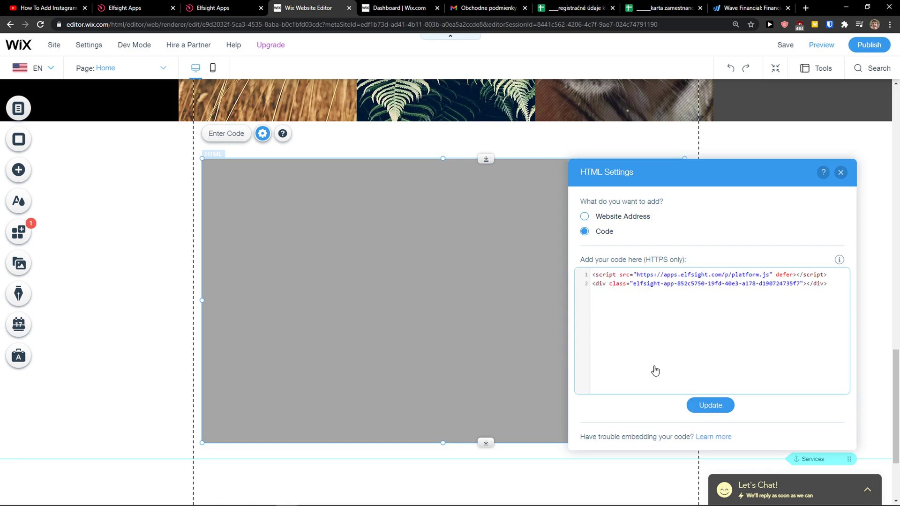
Step: Apply the Elfsight code so the HTML box renders three Facebook reviews
{"action": "left_click", "coordinate": [710, 405]}
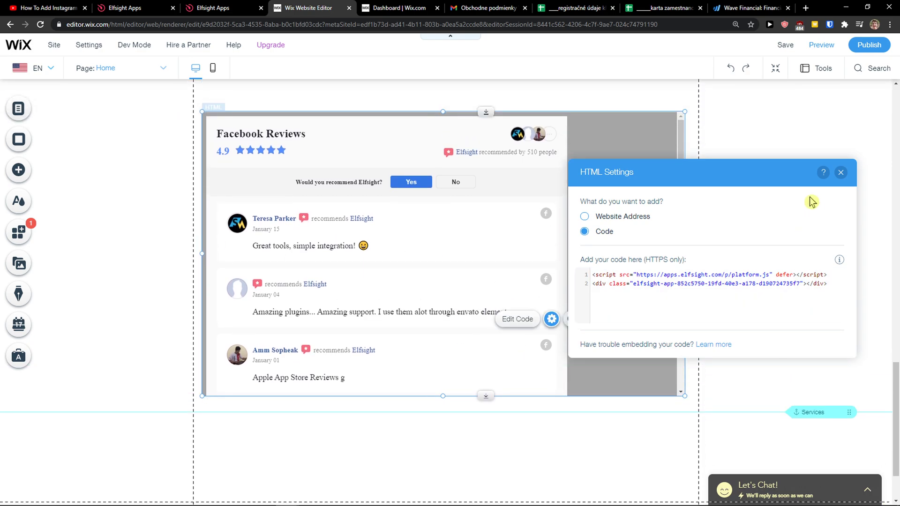
{"action": "left_click", "coordinate": [841, 172]}
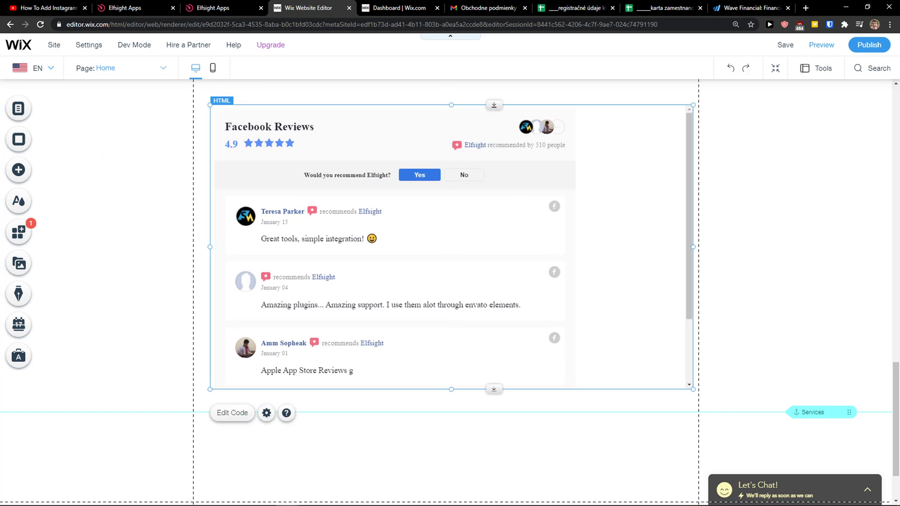
{"action": "left_click", "coordinate": [17, 170]}
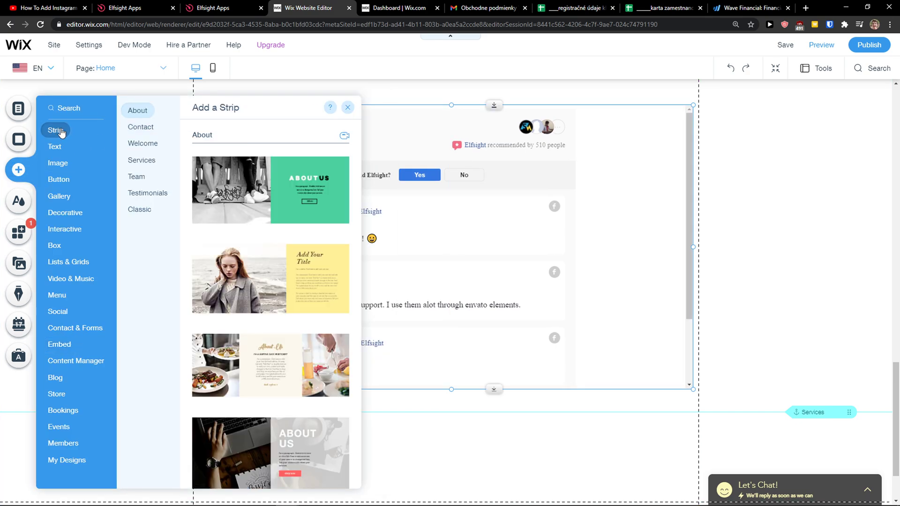
Step: Insert a restaurant-and-chef photo strip preset below the reviews widget
{"action": "scroll", "scroll_direction": "down", "scroll_amount": 3}
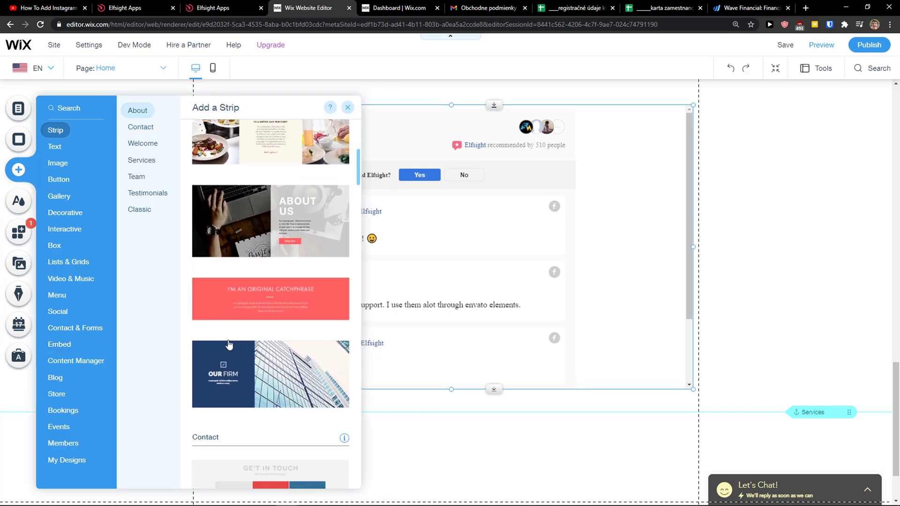
{"action": "left_click", "coordinate": [348, 107]}
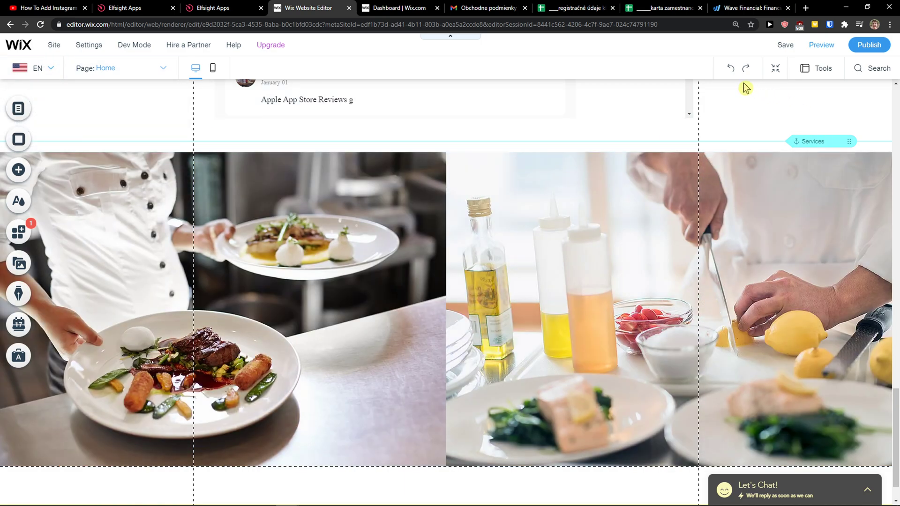
{"action": "left_click", "coordinate": [446, 327]}
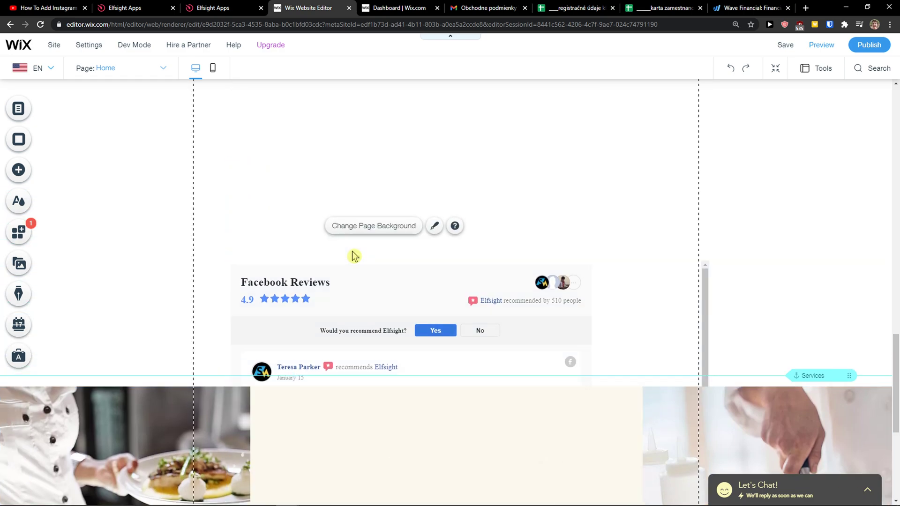
Step: Scroll the page to move the reviews widget beneath the nature-photo strip
{"action": "scroll", "scroll_direction": "down", "scroll_amount": 3}
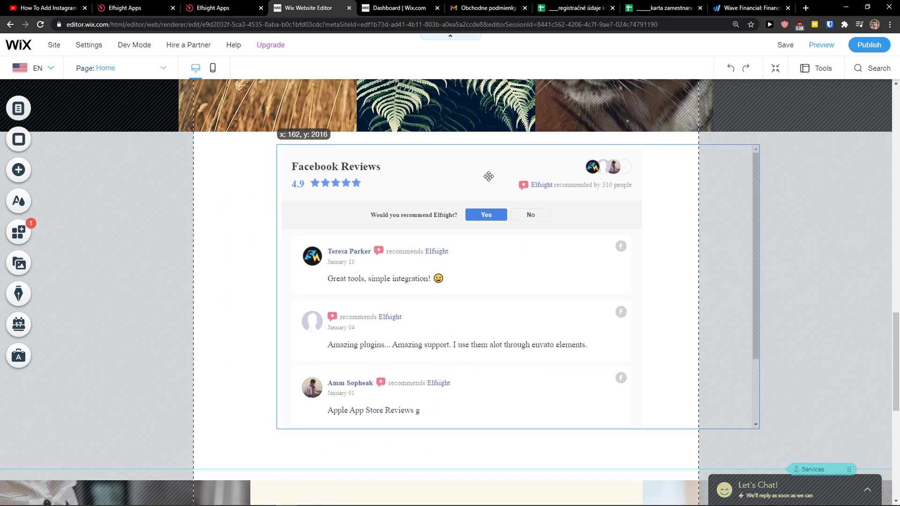
{"action": "scroll", "scroll_direction": "down", "scroll_amount": 3}
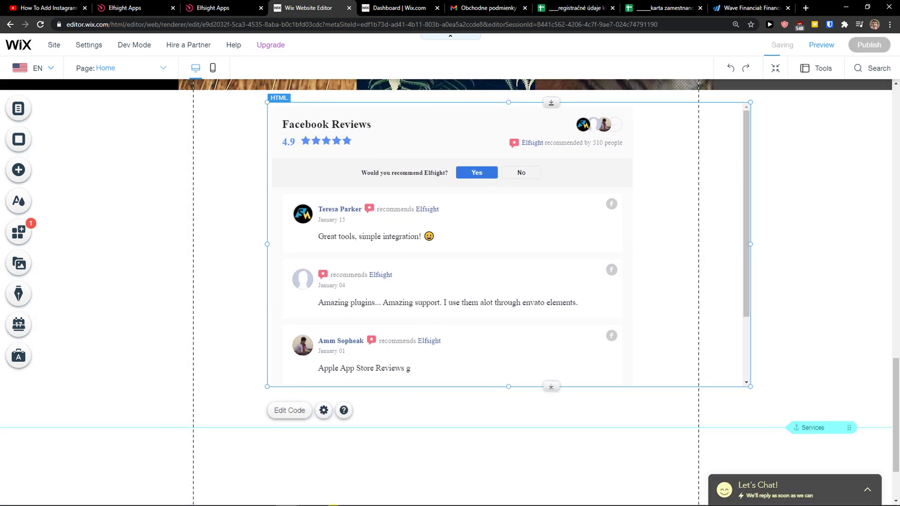
{"action": "mouse_move", "coordinate": [820, 69]}
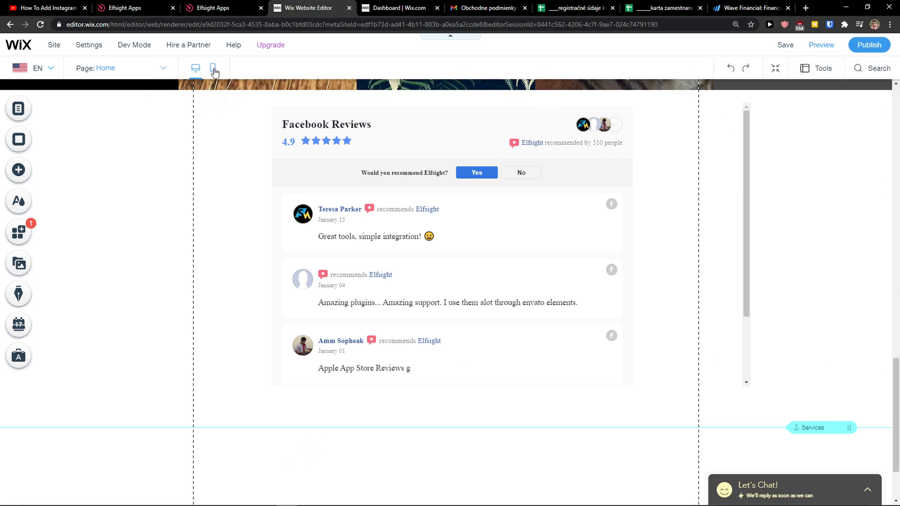
Step: Switch to mobile view and scroll down to the Facebook Reviews widget
{"action": "left_click", "coordinate": [213, 67]}
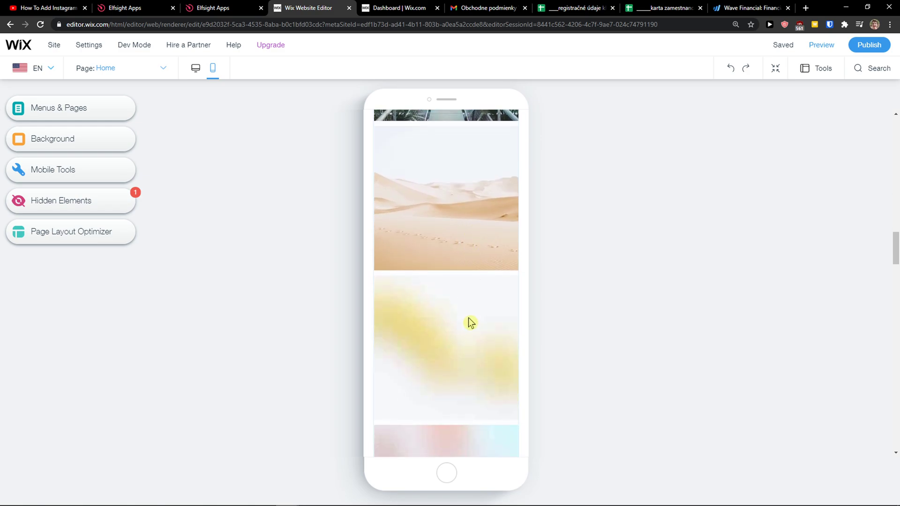
{"action": "scroll", "scroll_direction": "down", "scroll_amount": 3}
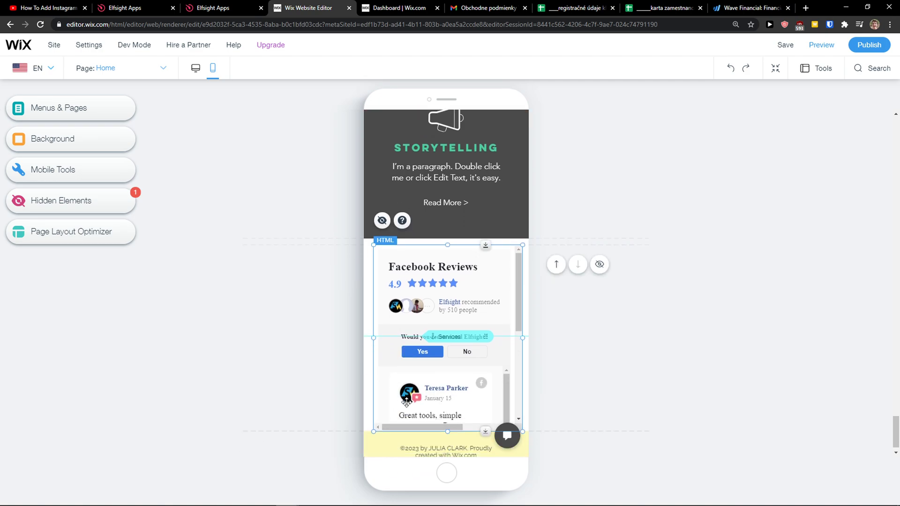
{"action": "scroll", "scroll_direction": "down", "scroll_amount": 3}
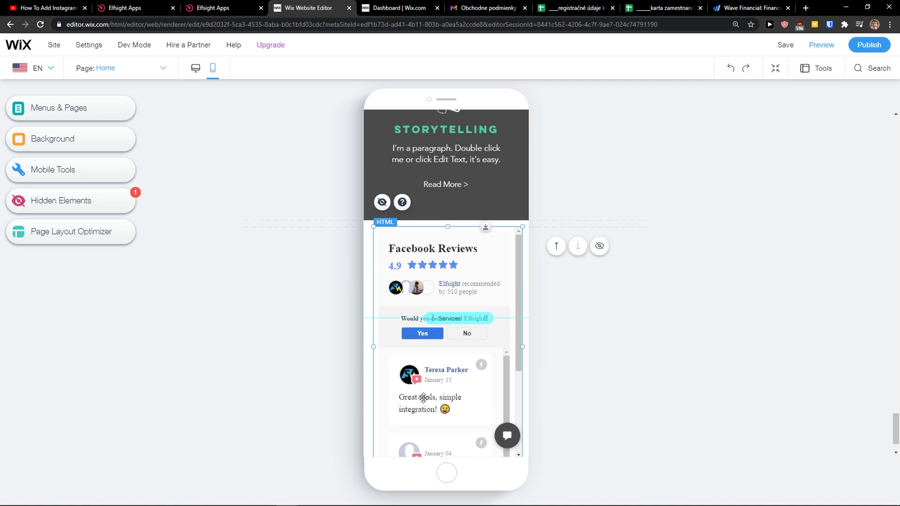